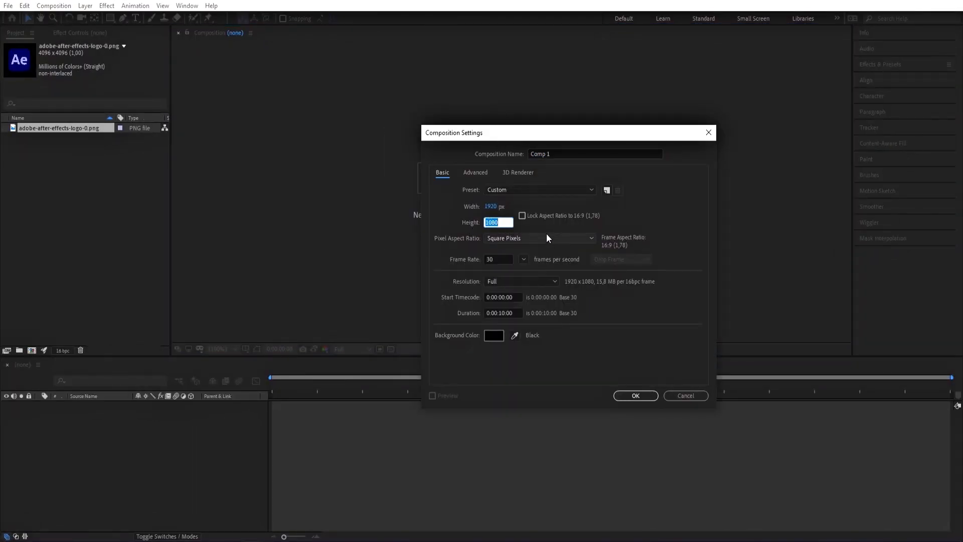
# Create the 1920×1920 LOGO comp and rename the pre-composed logo composition
pyautogui.write('1920')
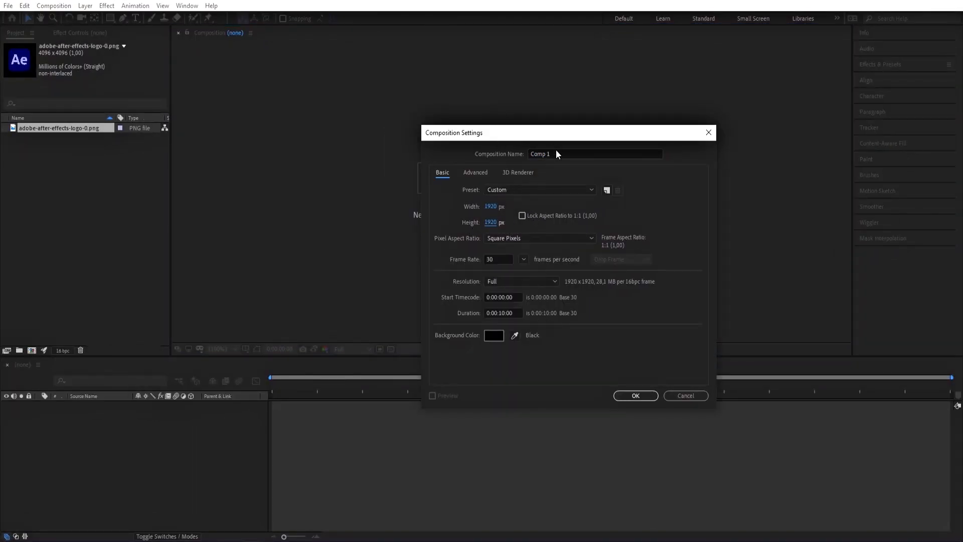
pyautogui.click(635, 394)
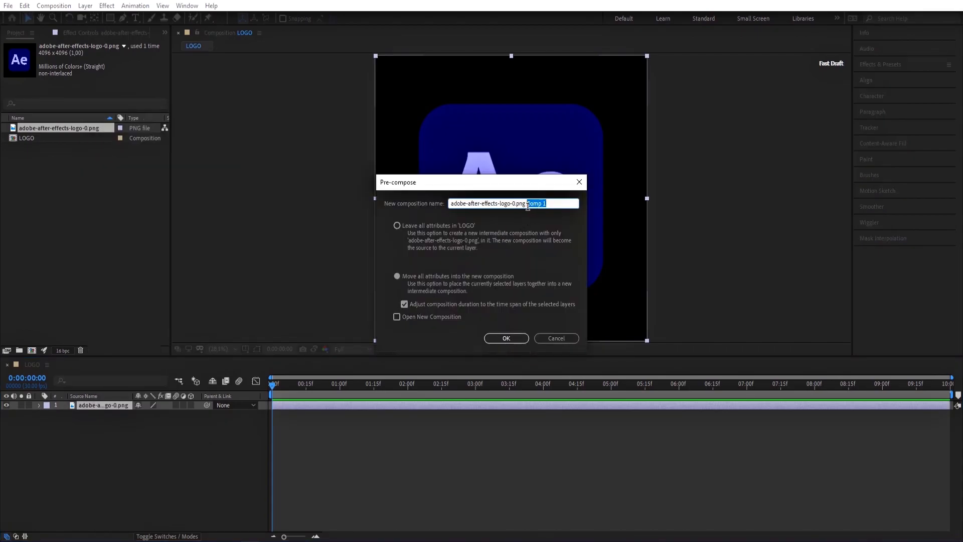
pyautogui.click(505, 337)
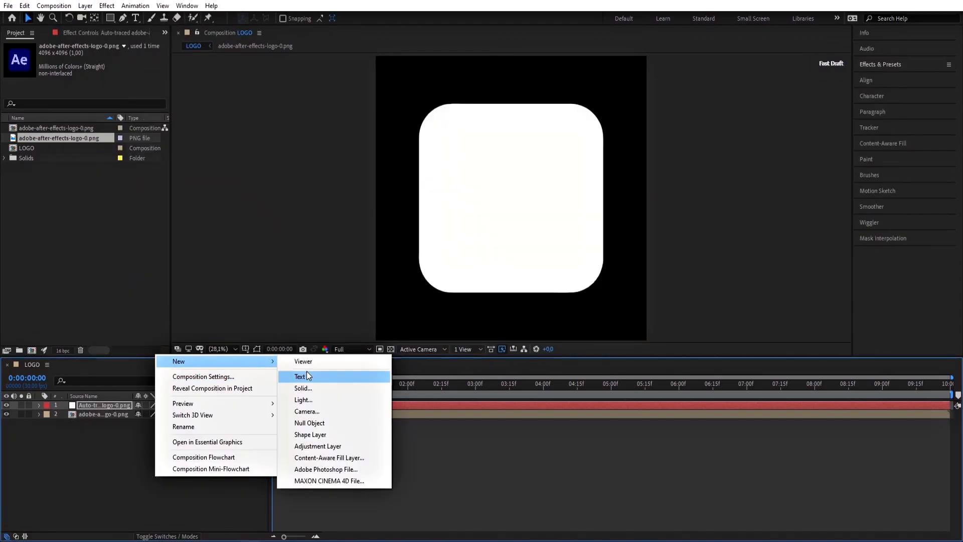
# Add an E3D solid with Element, using the auto-traced layer as Path Layer 1
pyautogui.click(302, 389)
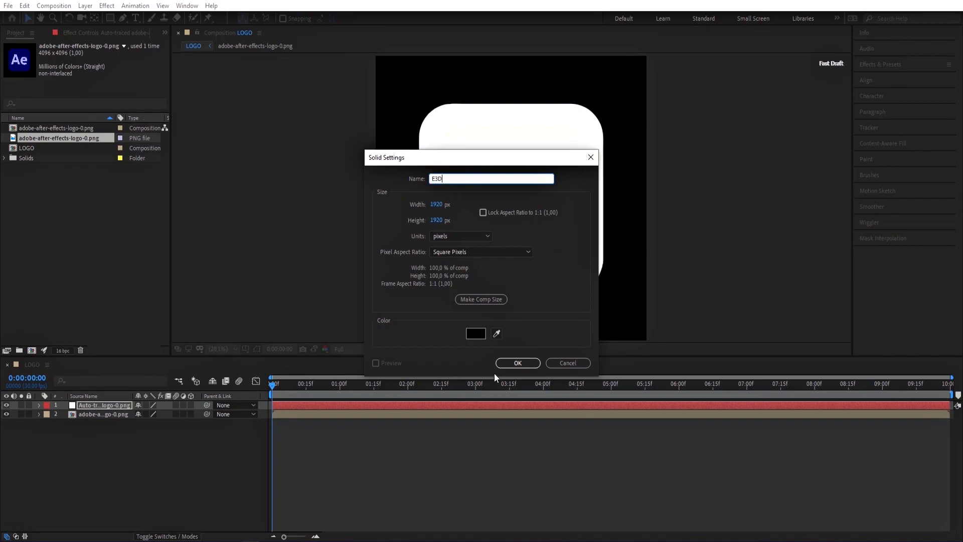
pyautogui.click(517, 362)
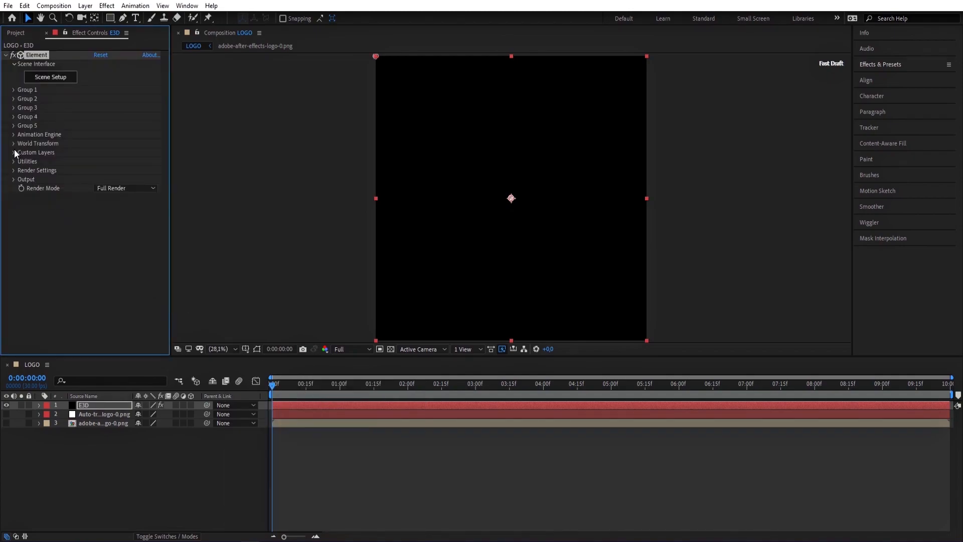
pyautogui.click(110, 169)
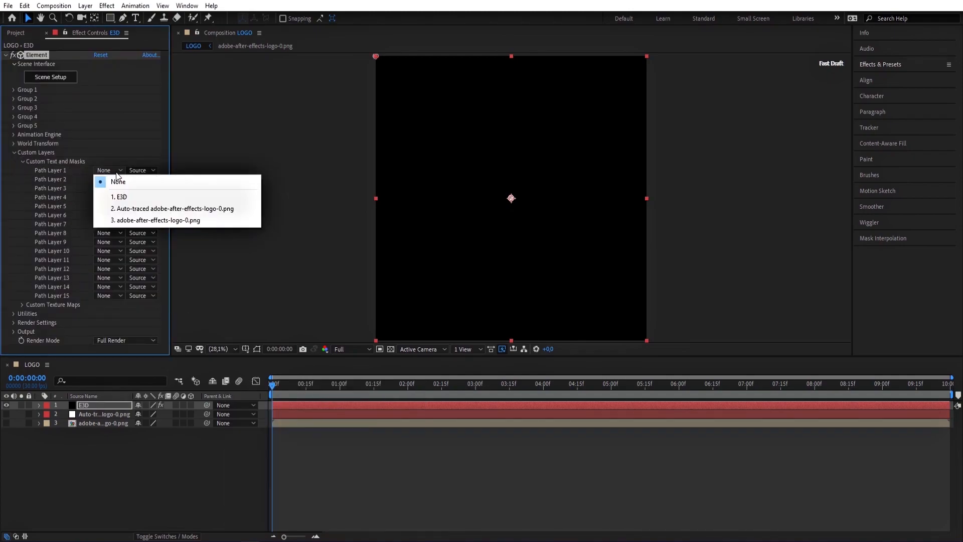
pyautogui.click(172, 208)
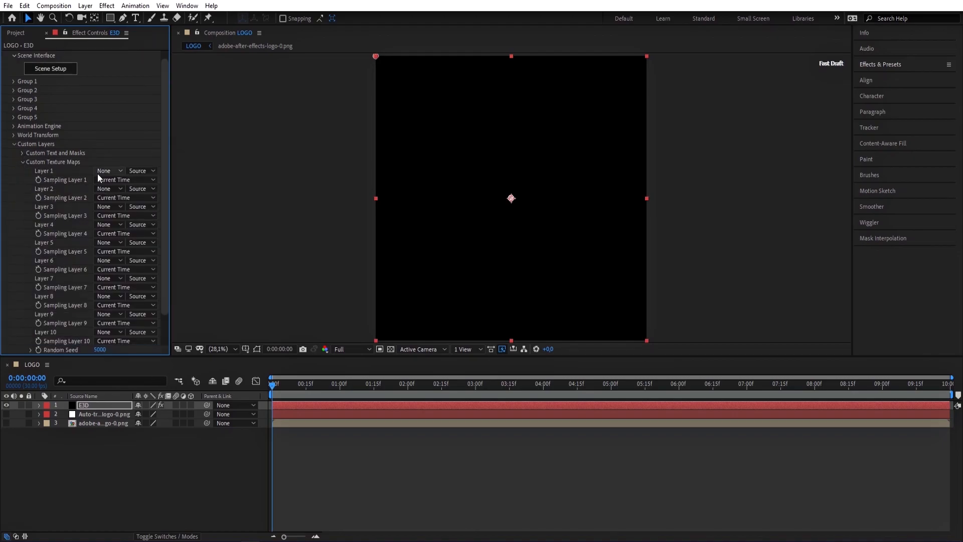
pyautogui.click(22, 162)
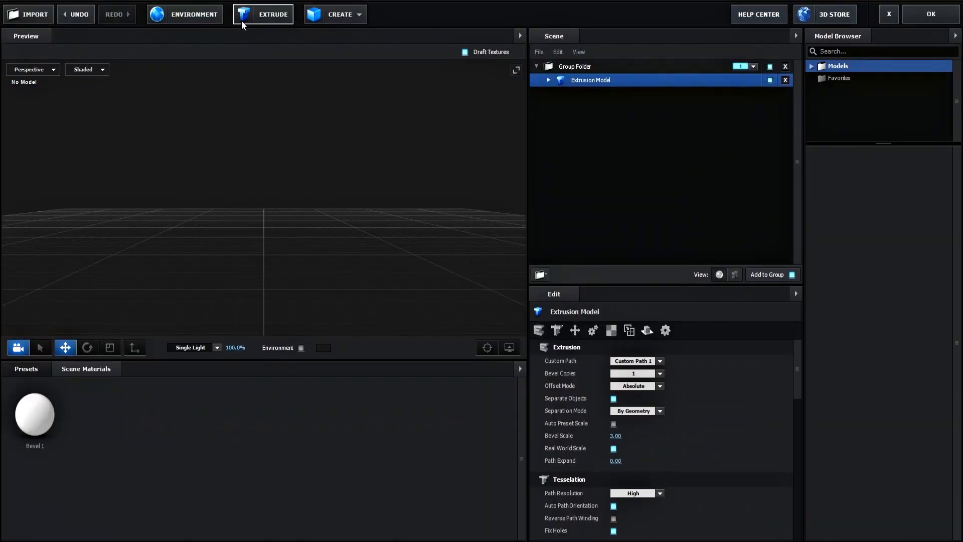
# Extrude the logo path at Extreme path resolution with draft textures off
pyautogui.click(270, 14)
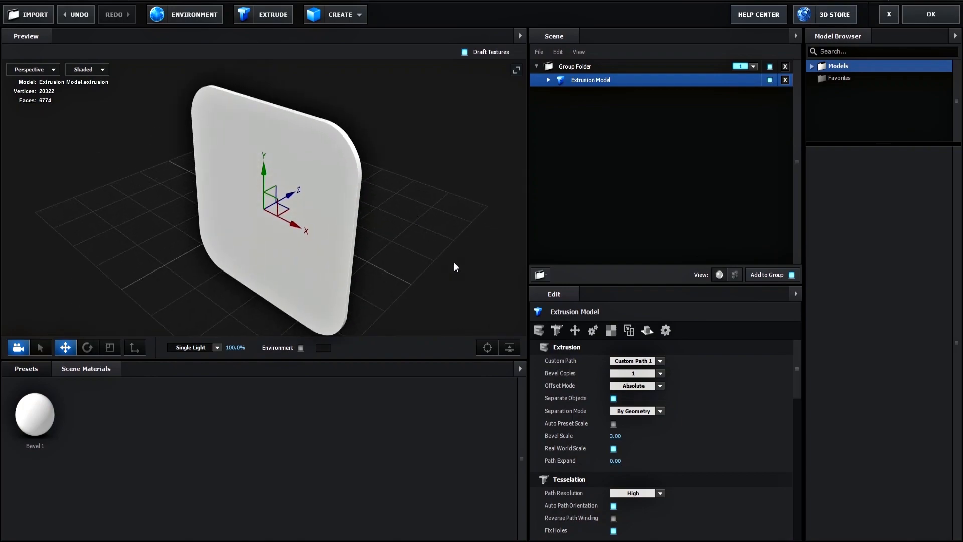
pyautogui.click(636, 492)
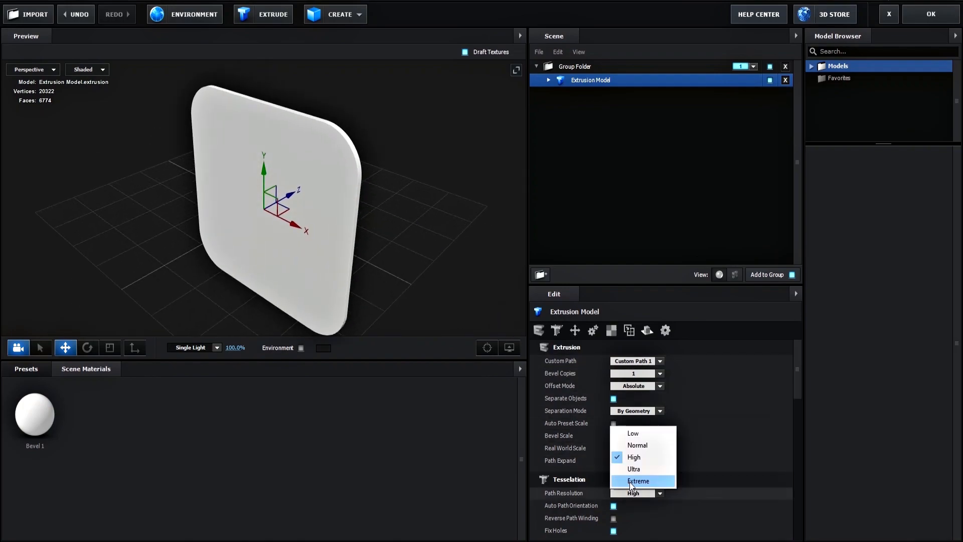
pyautogui.click(637, 480)
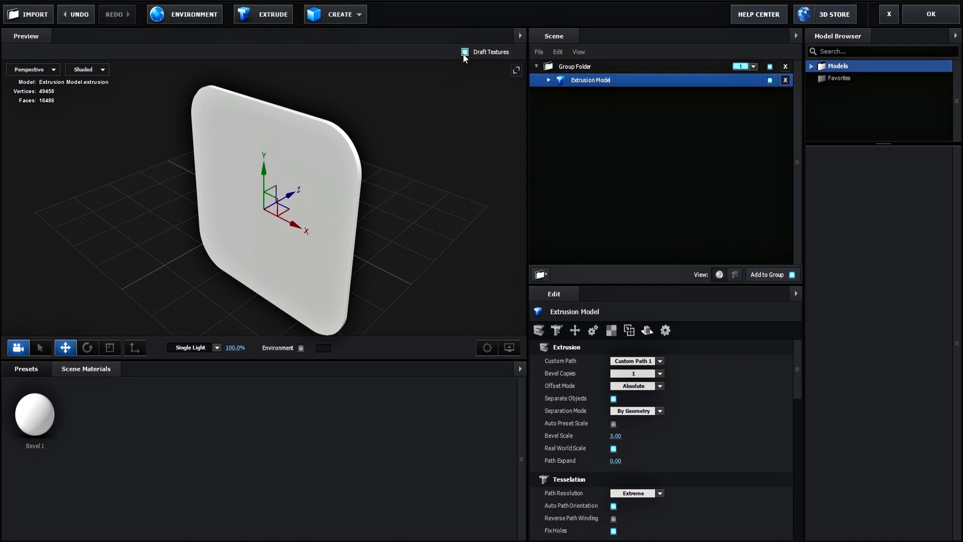
pyautogui.click(548, 80)
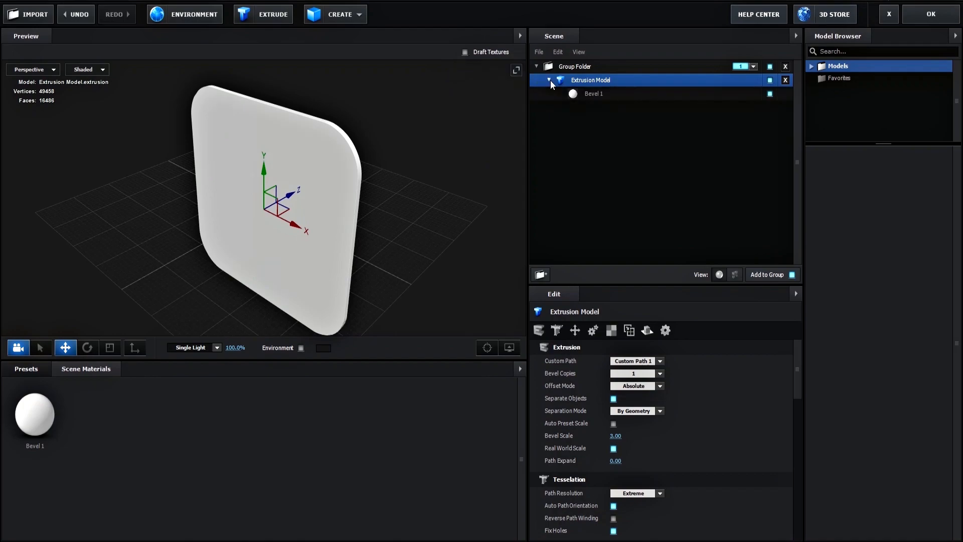
# Load the Ae logo image as Bevel 1's diffuse texture
pyautogui.click(593, 93)
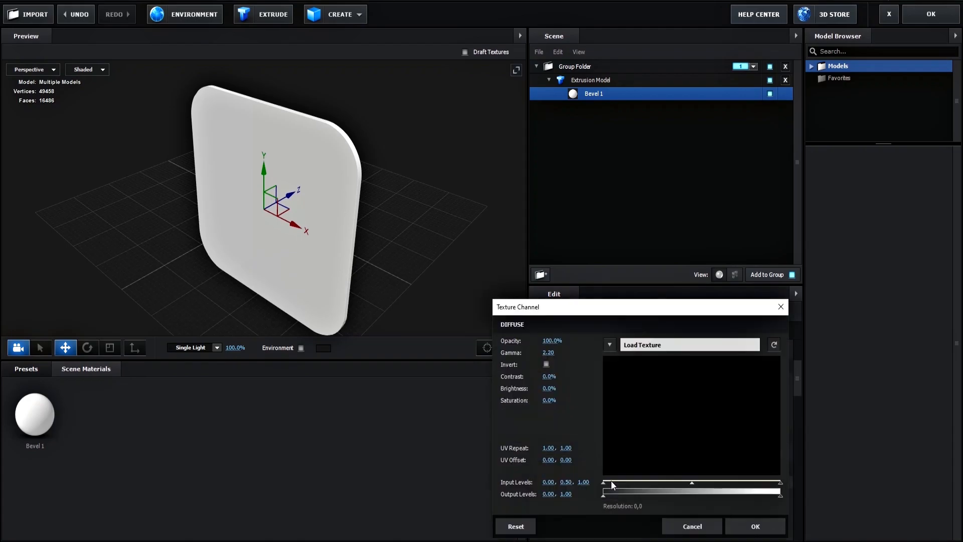
pyautogui.click(689, 344)
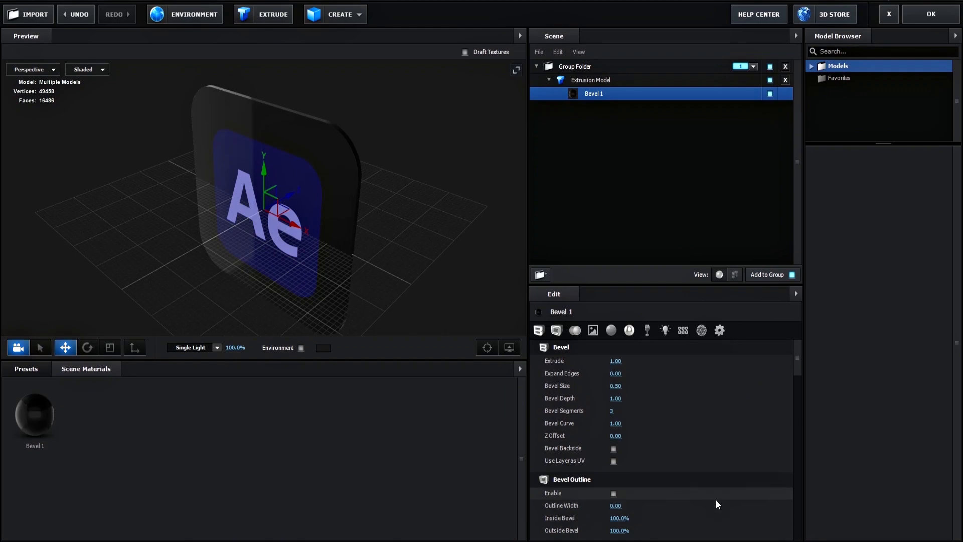
pyautogui.click(613, 460)
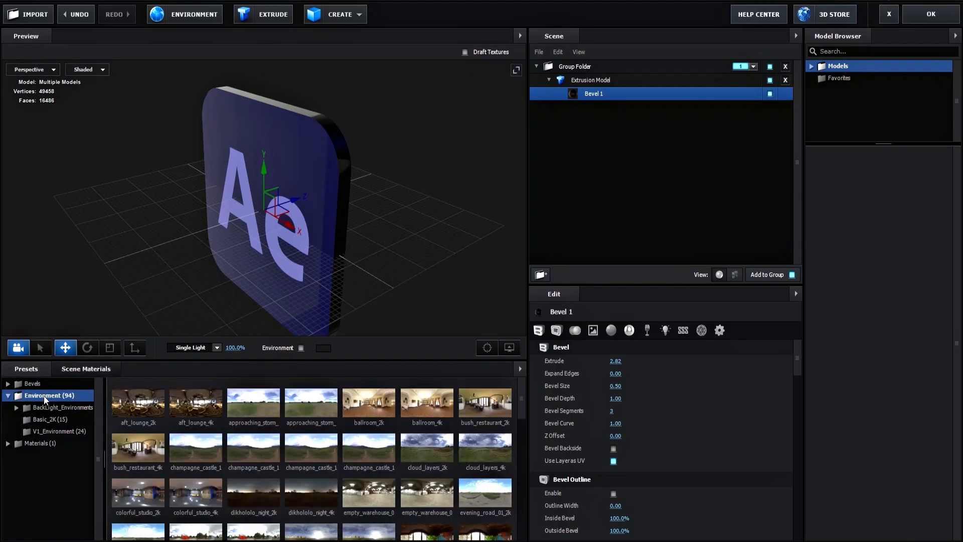
# Apply an environment map from the Element environment presets
pyautogui.scroll(-3)
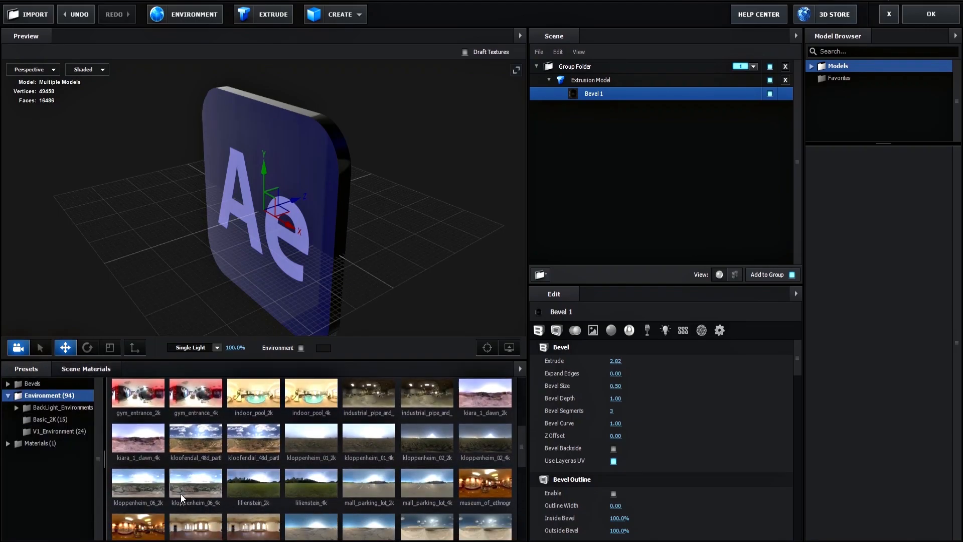
pyautogui.click(61, 431)
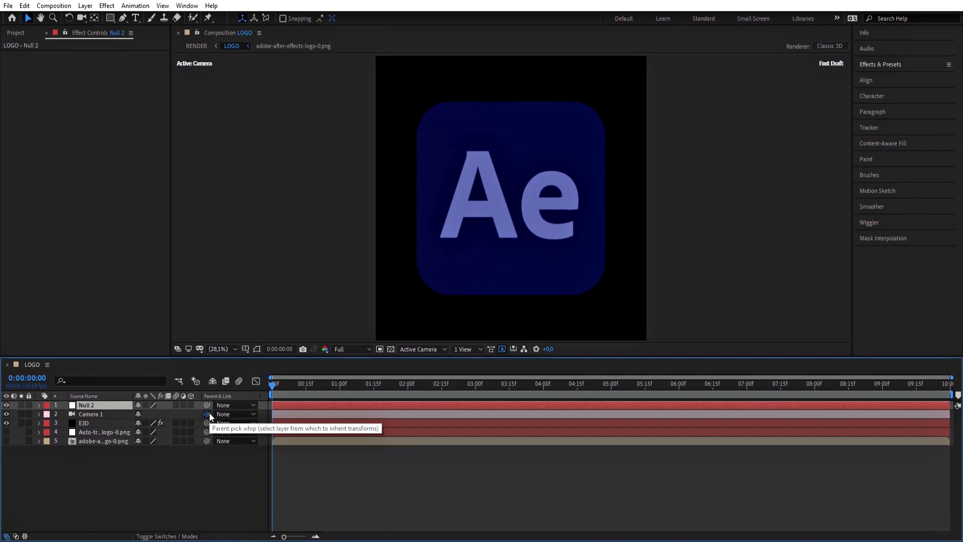
# Parent the camera to Null 2 and keyframe its transforms at 0s and about 7:15
pyautogui.moveTo(207, 413); pyautogui.dragTo(85, 405)
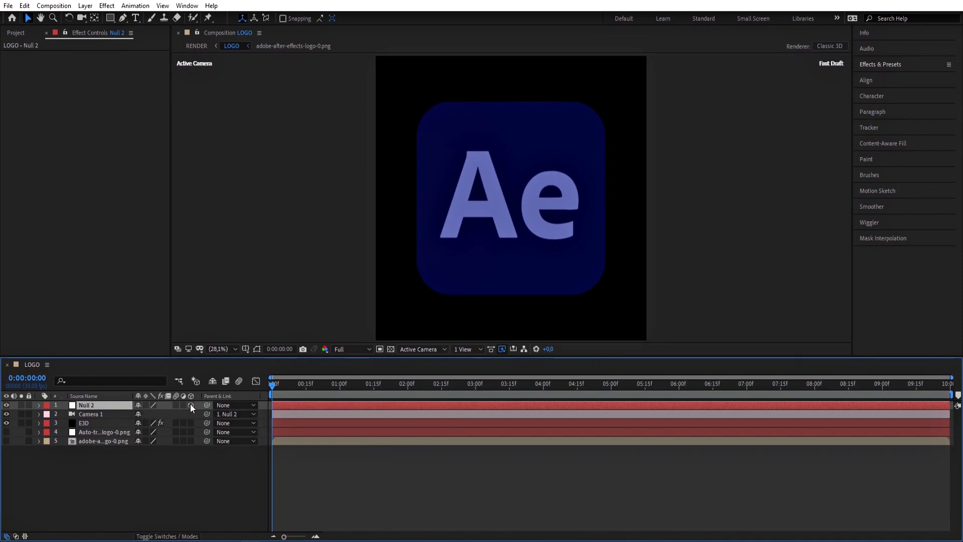
pyautogui.click(38, 404)
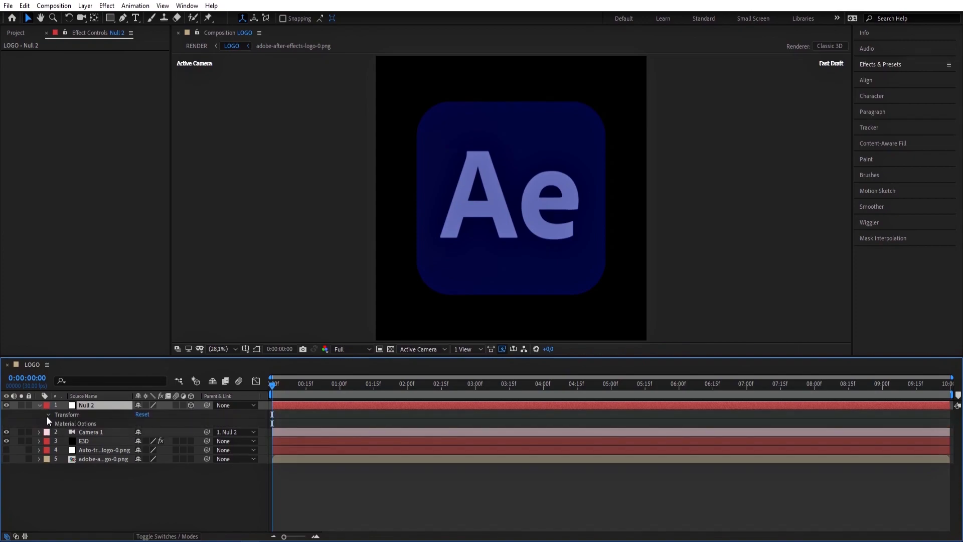
pyautogui.click(48, 414)
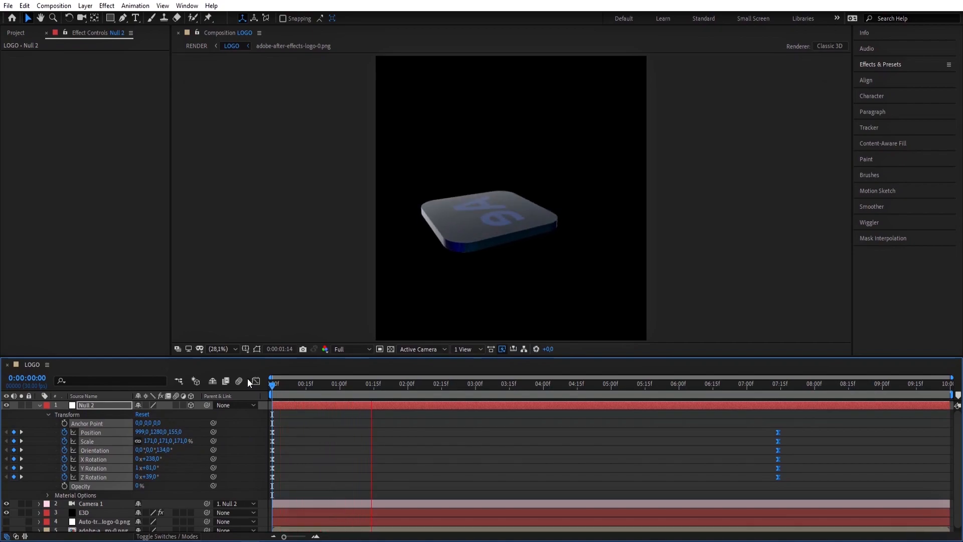
pyautogui.click(506, 384)
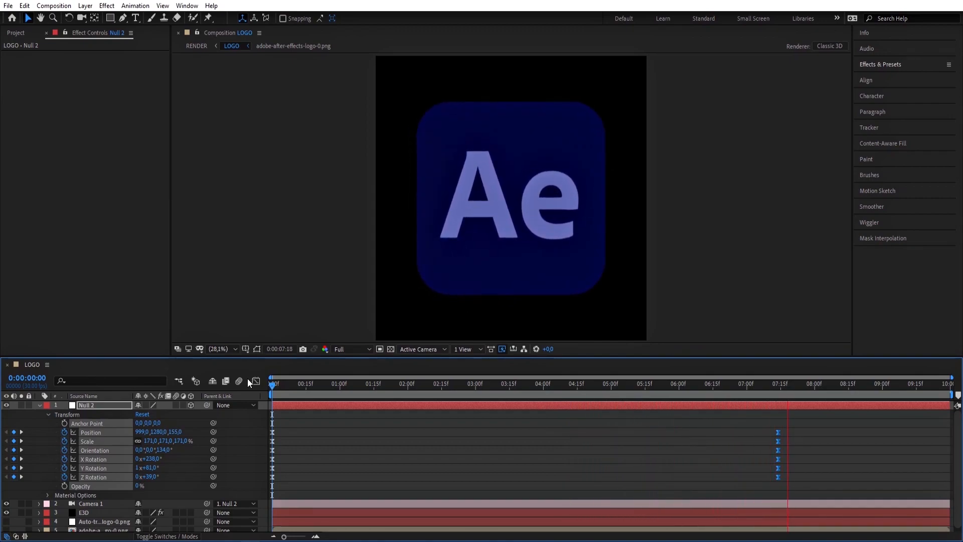
pyautogui.click(334, 383)
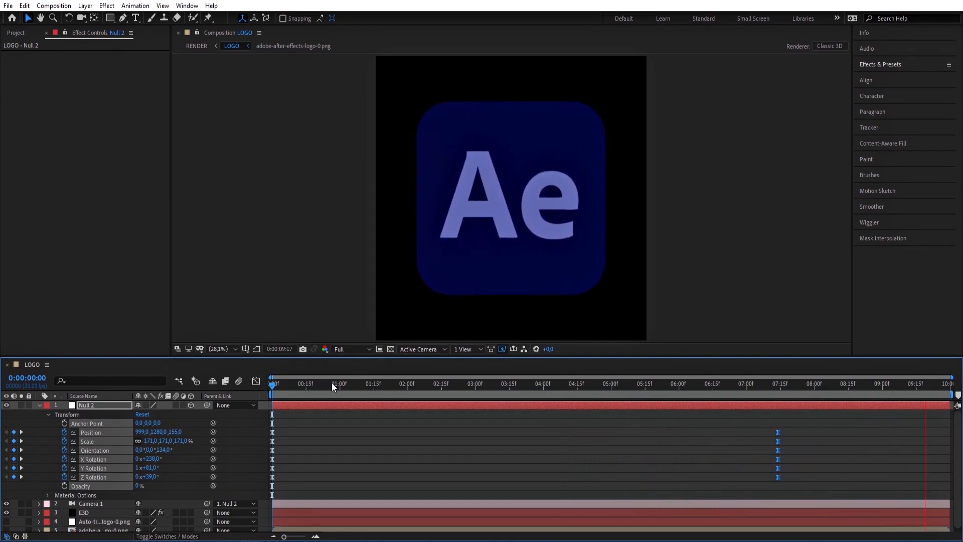
pyautogui.click(653, 383)
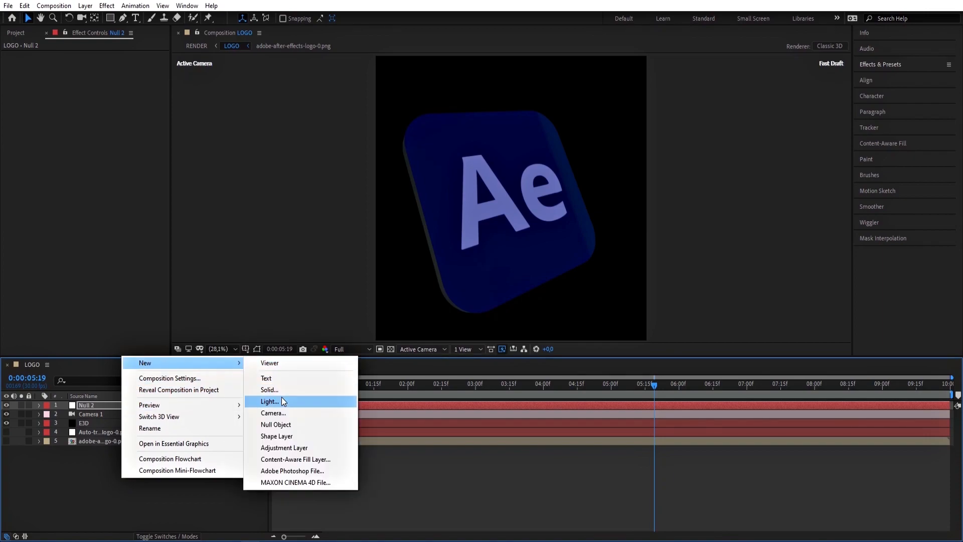
# Add a Parallel light to LOGO and expand its Transform properties
pyautogui.click(269, 401)
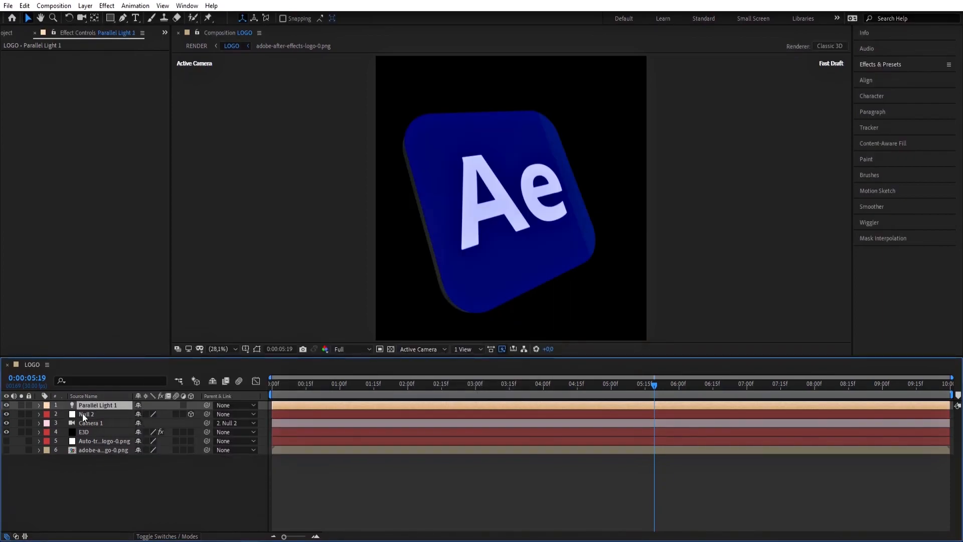
pyautogui.click(39, 405)
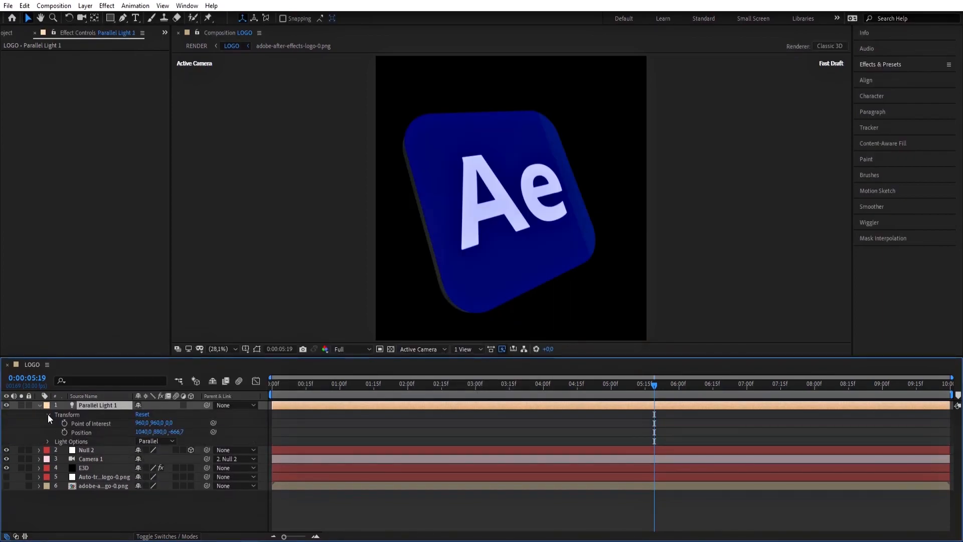
pyautogui.click(154, 422)
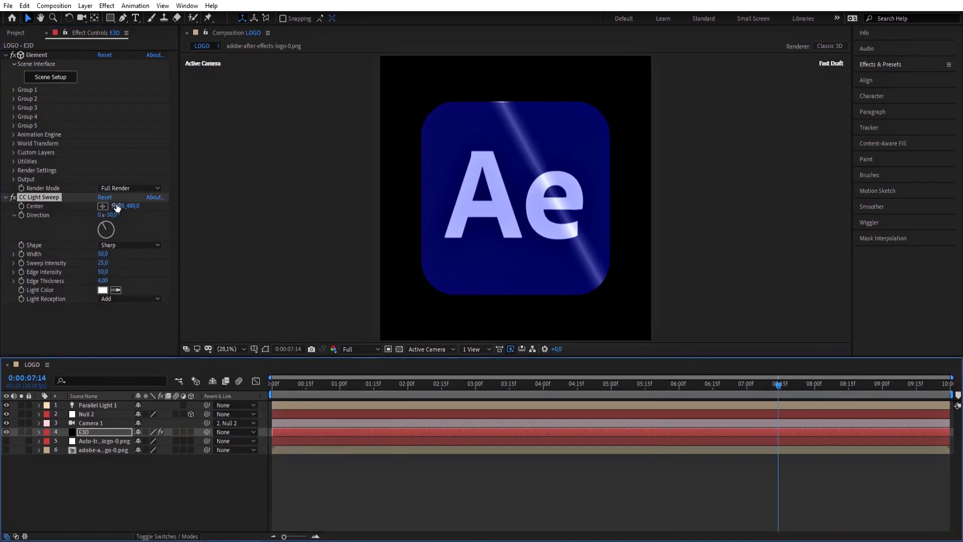
# Switch the CC Light Sweep shape to Smooth and adjust its sweep settings
pyautogui.click(129, 244)
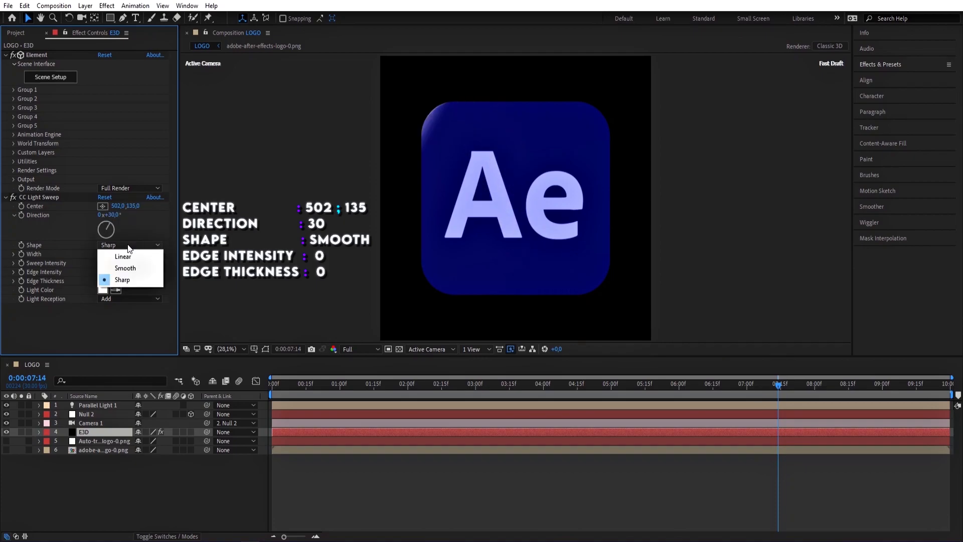
pyautogui.click(124, 268)
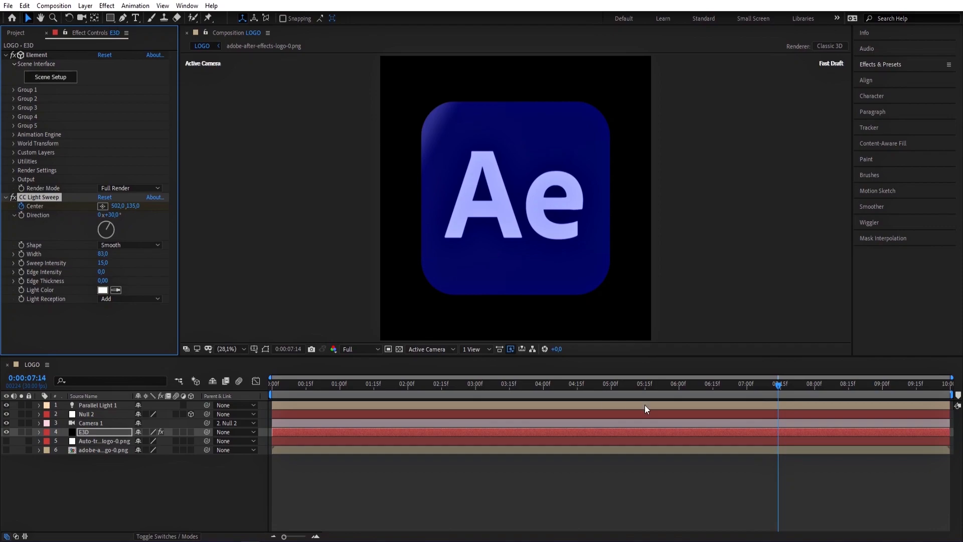
pyautogui.doubleClick(118, 206)
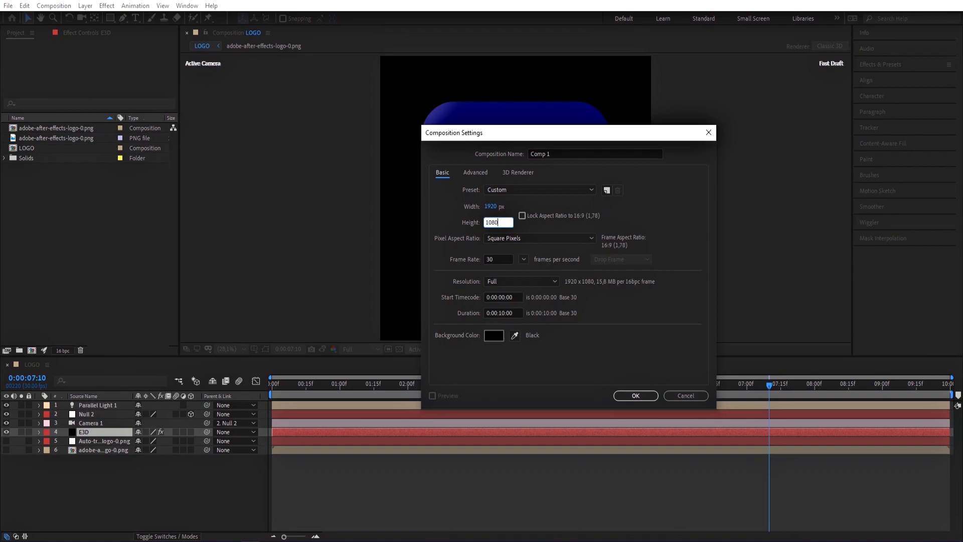
# Name the new comp RENDER and give its BG a radial Gradient Ramp starting blue
pyautogui.write('RENDE')
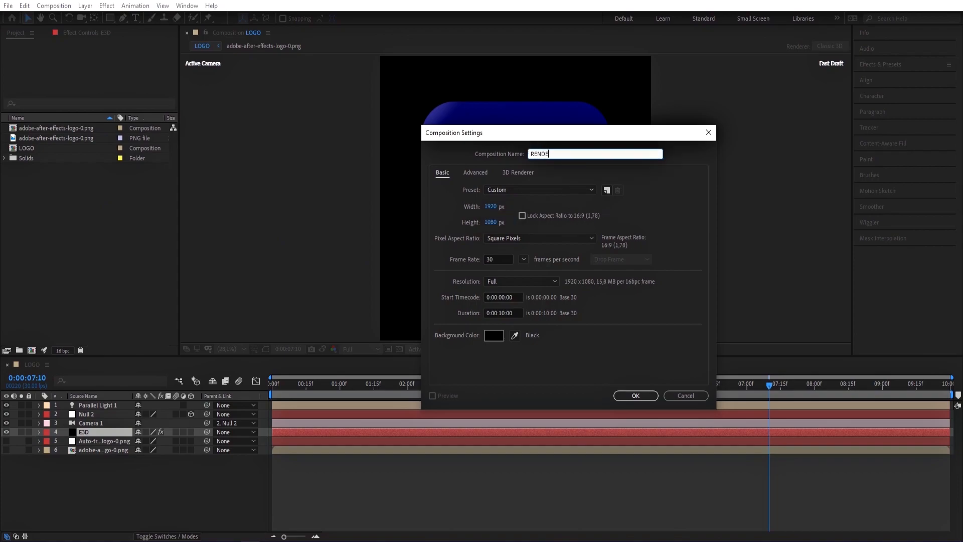
pyautogui.click(634, 394)
pyautogui.write('gradie')
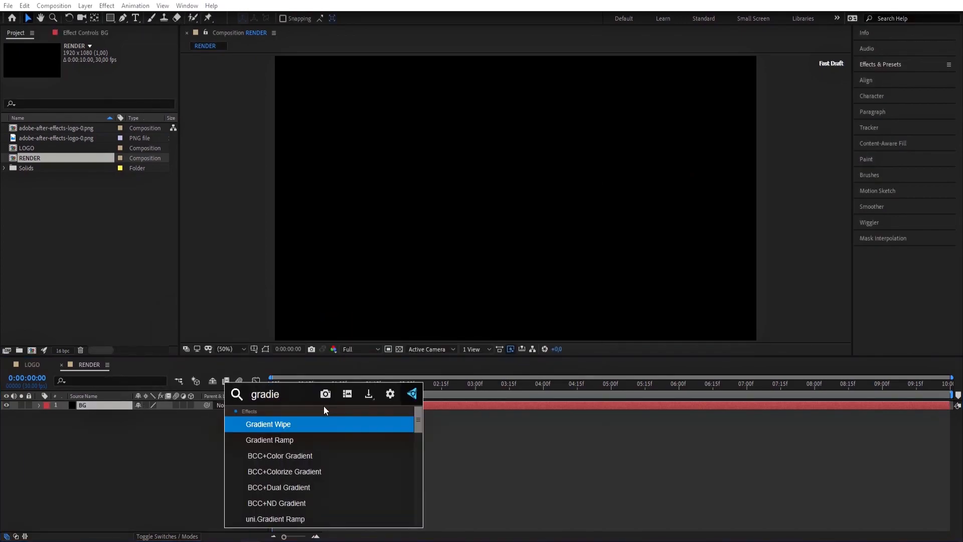
pyautogui.doubleClick(270, 440)
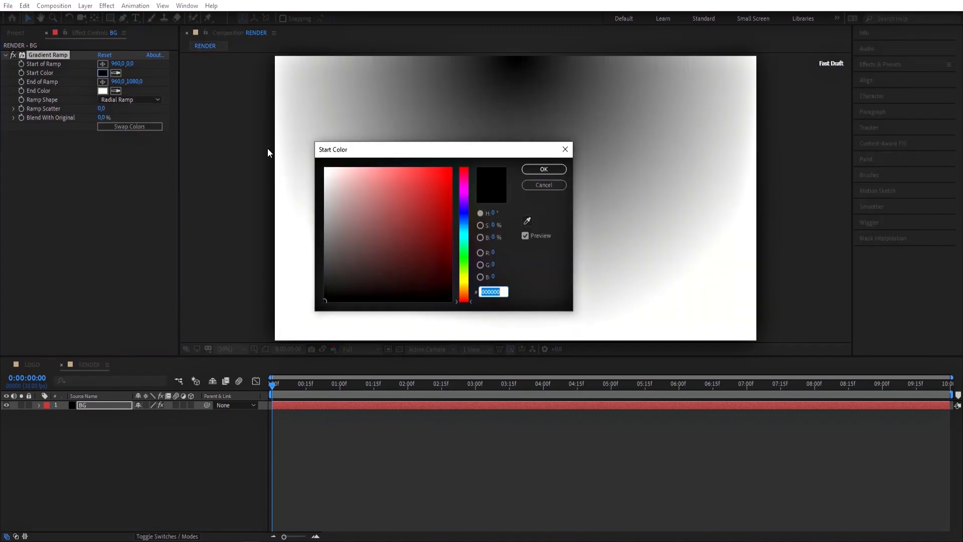
pyautogui.click(542, 169)
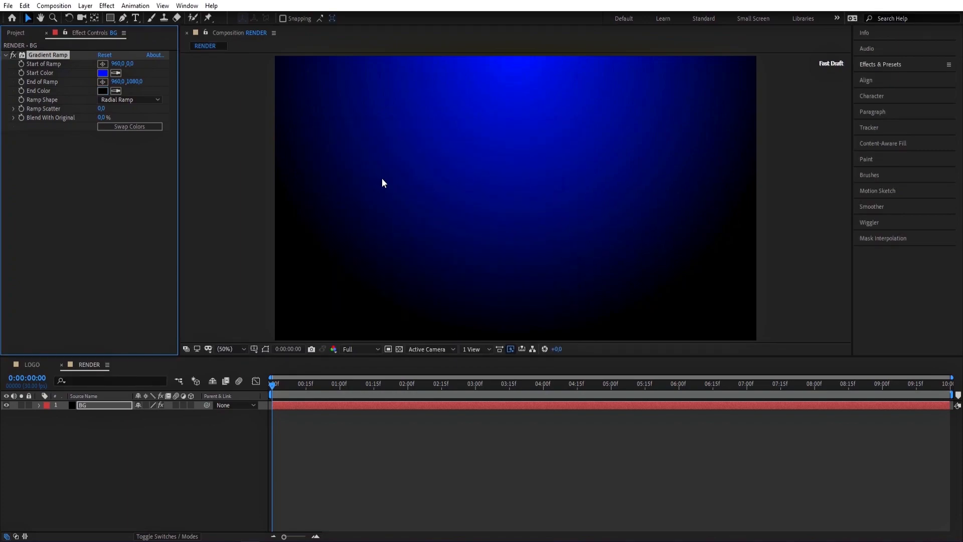
pyautogui.moveTo(157, 129)
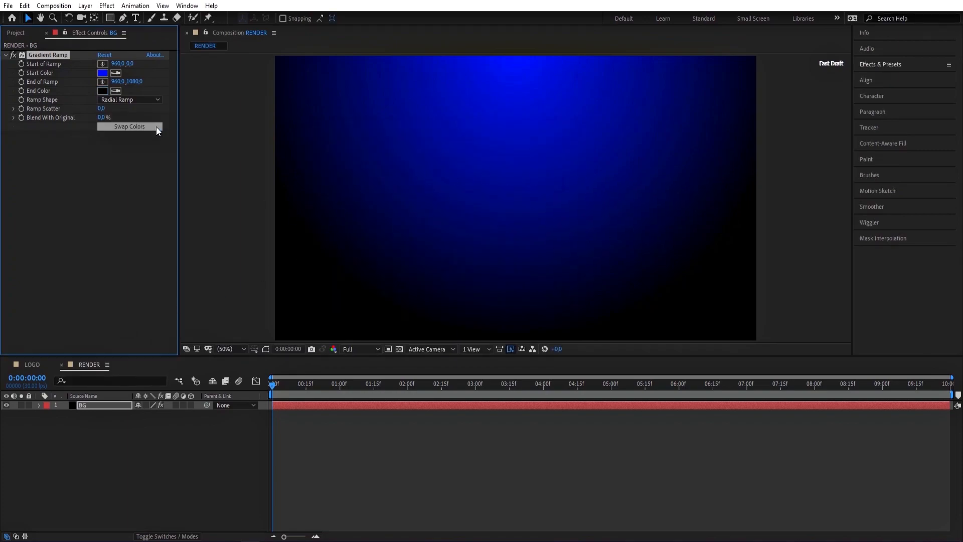